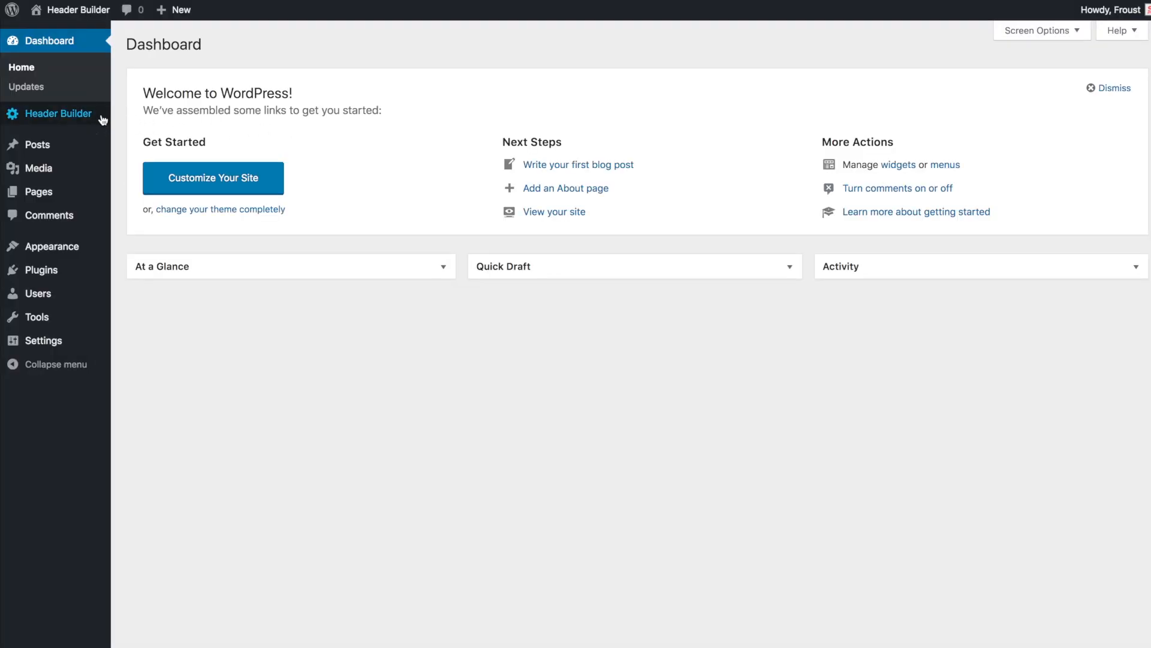
Step: Add a new header named 'Dream Header' in Header Builder
click(58, 114)
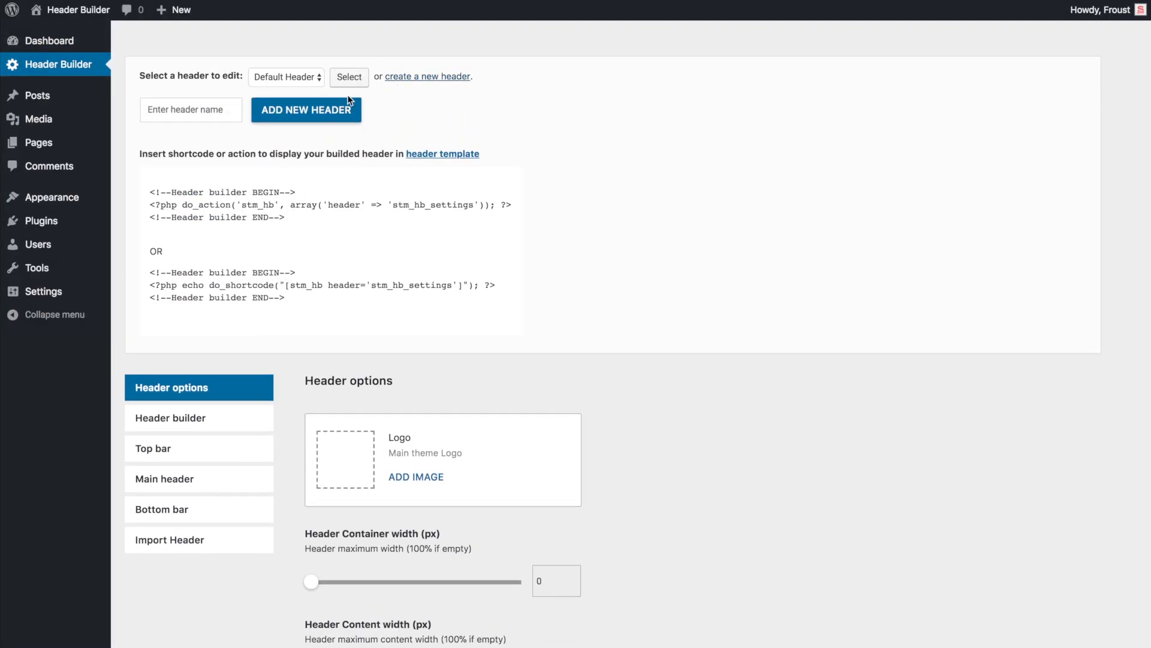
text(Dream Header)
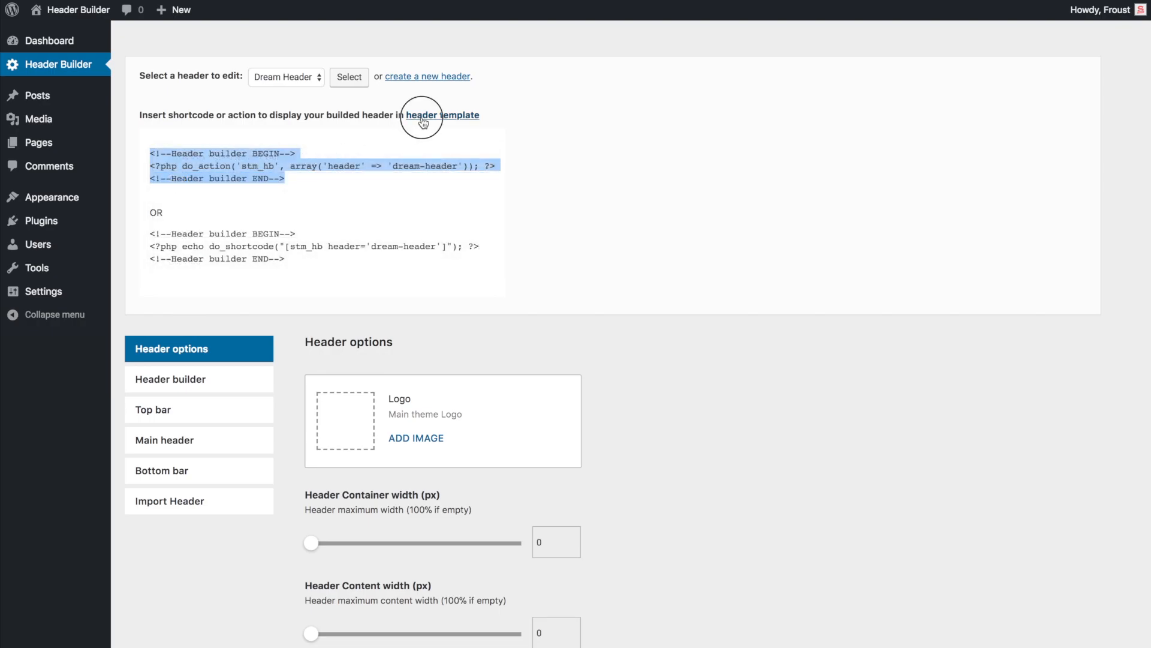
click(441, 115)
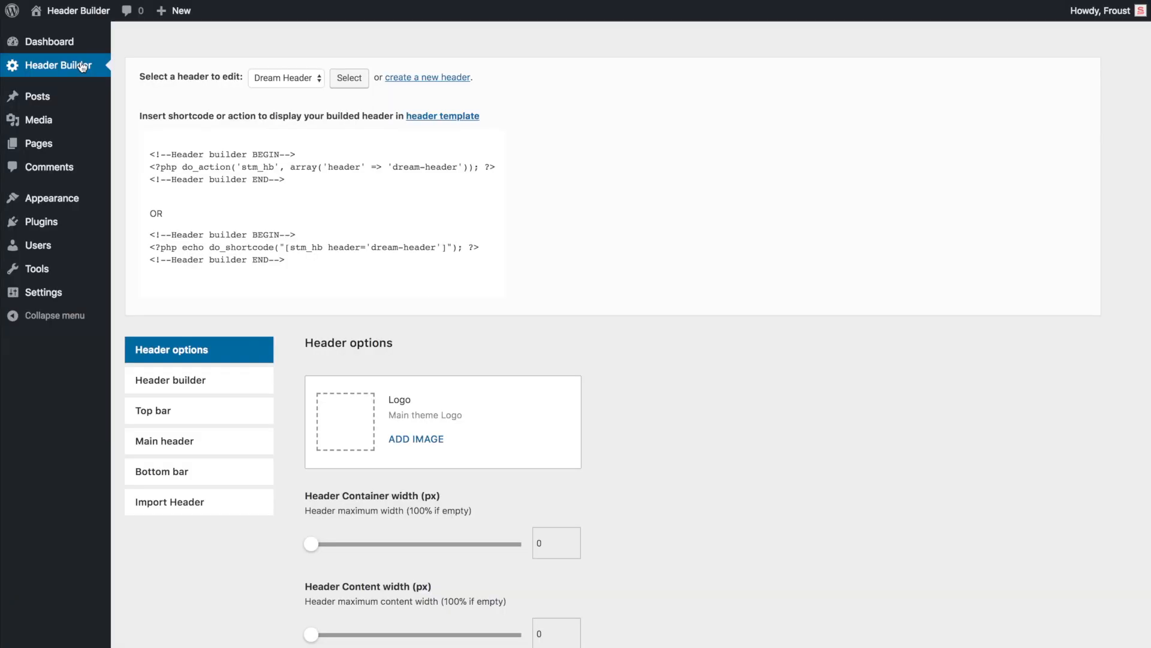
Step: Use the Company logo image as the Dream Header logo and set Main header as sticky
click(416, 439)
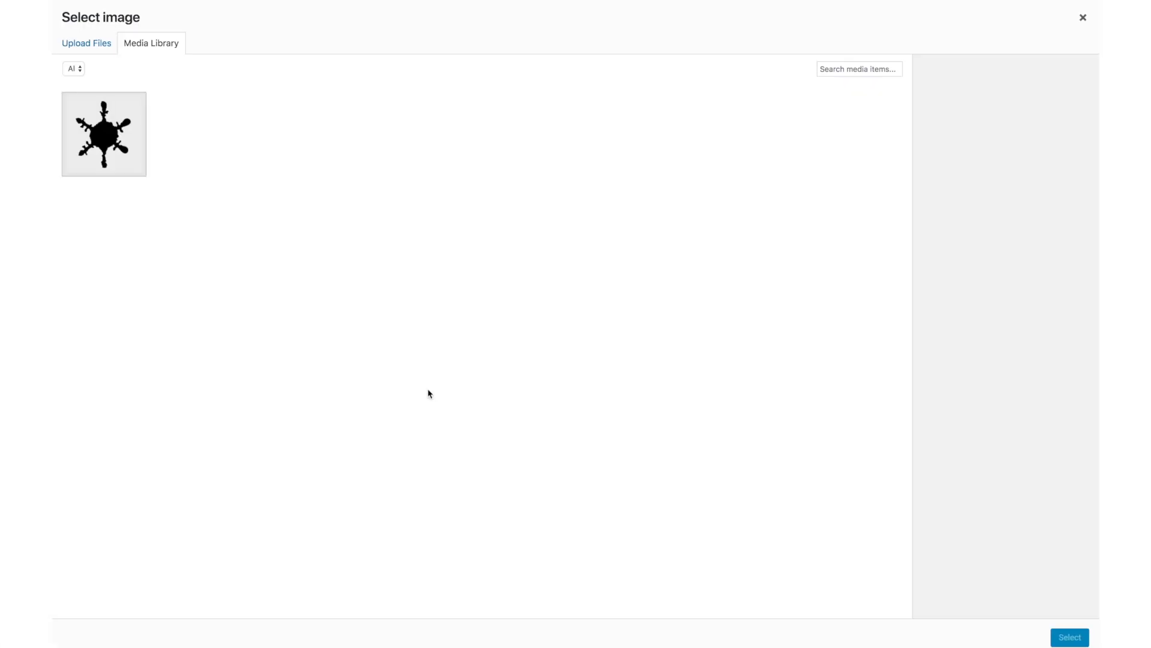
click(103, 134)
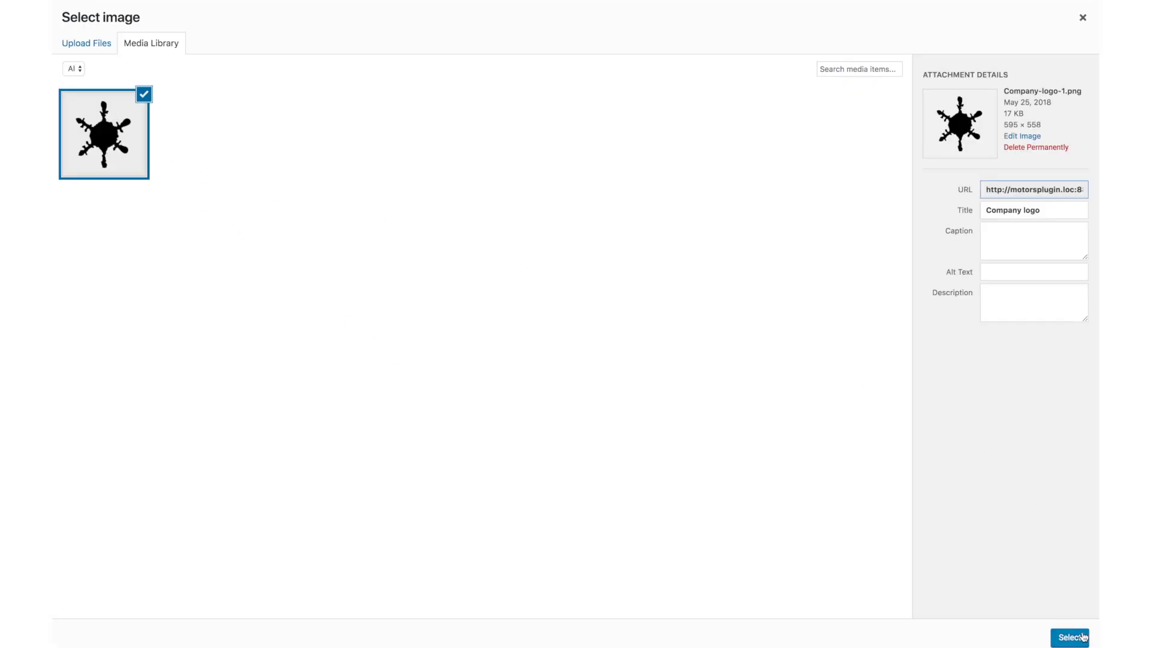
click(1071, 635)
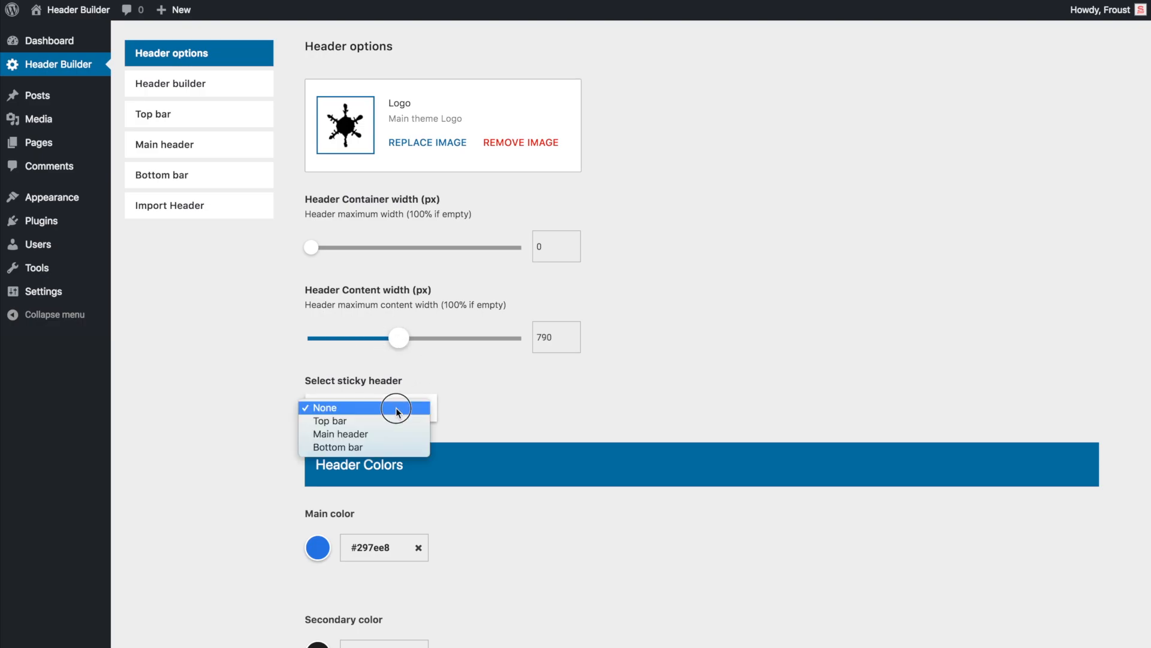
click(340, 434)
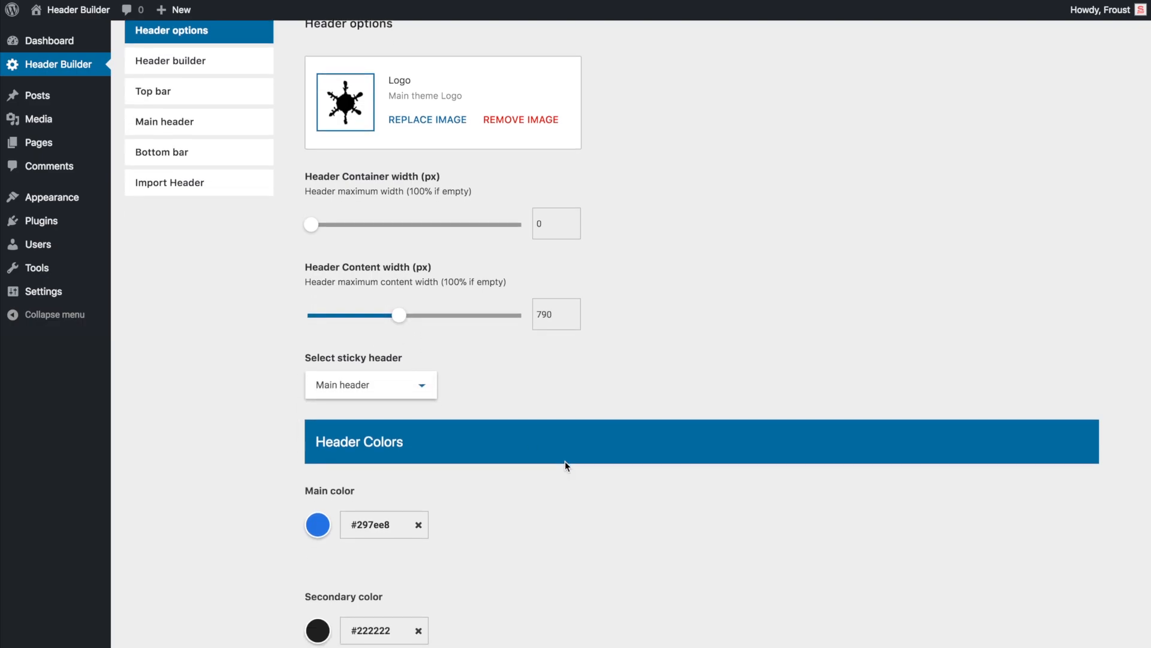
scroll(down, 3)
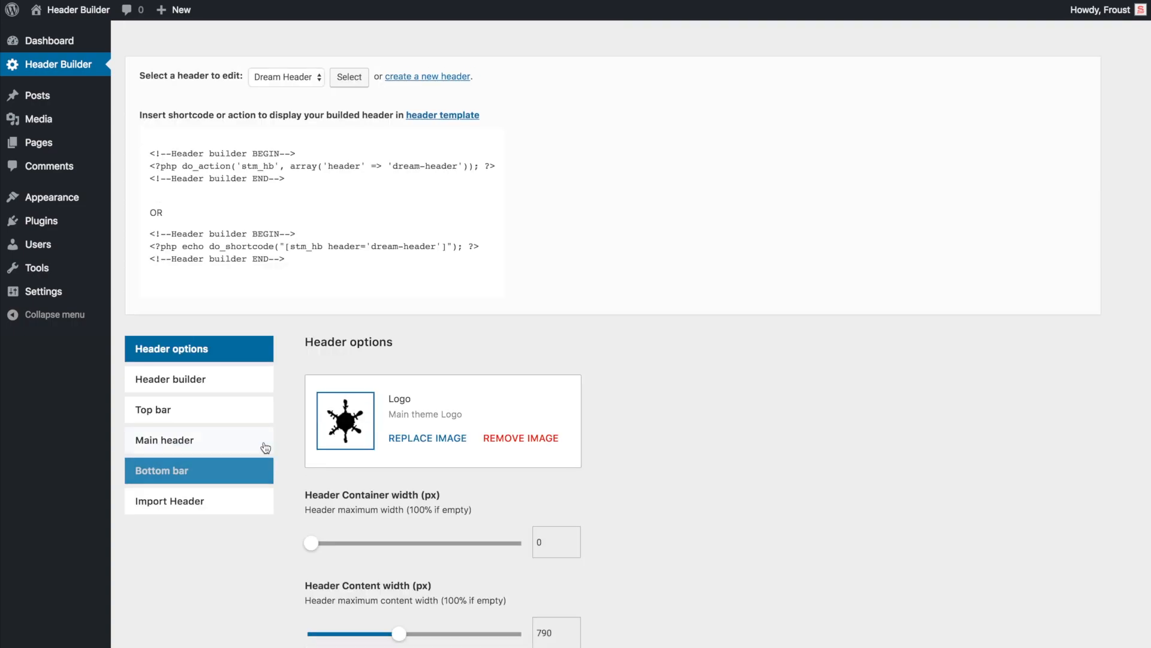
Step: Add an Image element with the logo to the header's middle row, then a Menu element
click(170, 379)
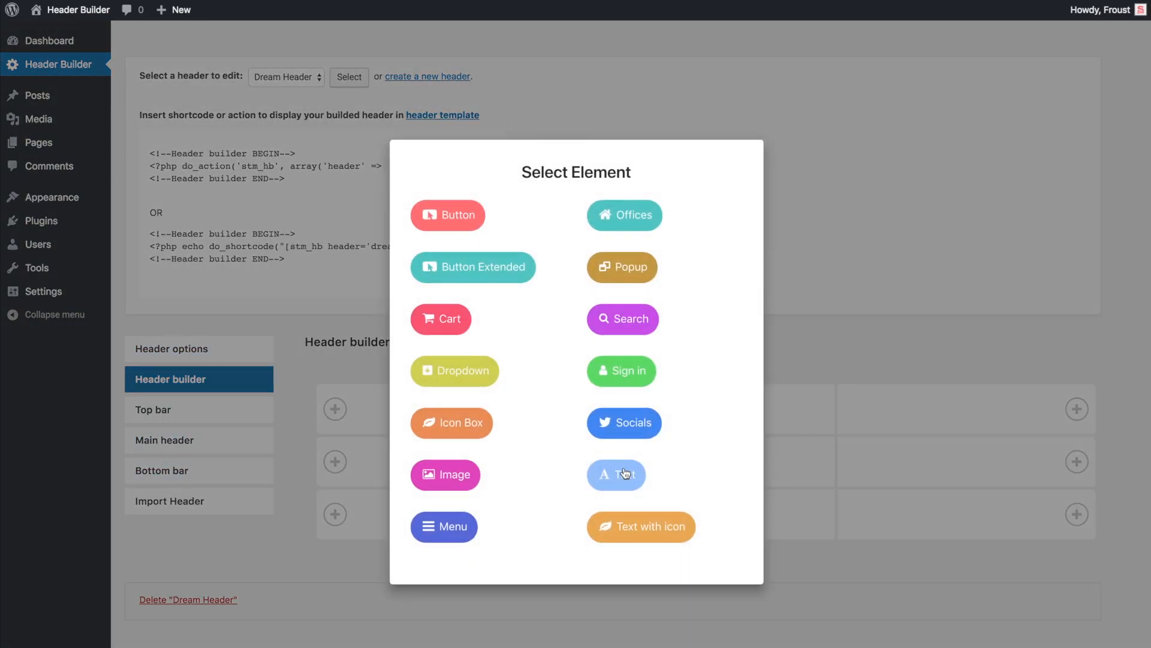
click(445, 474)
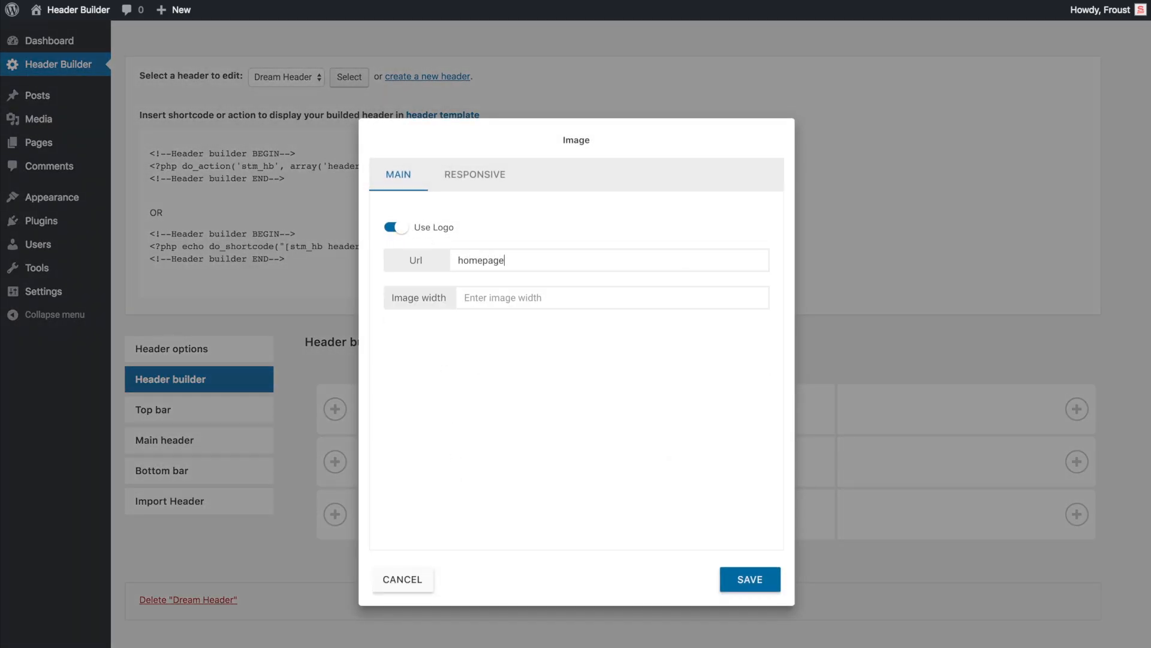
text(100p)
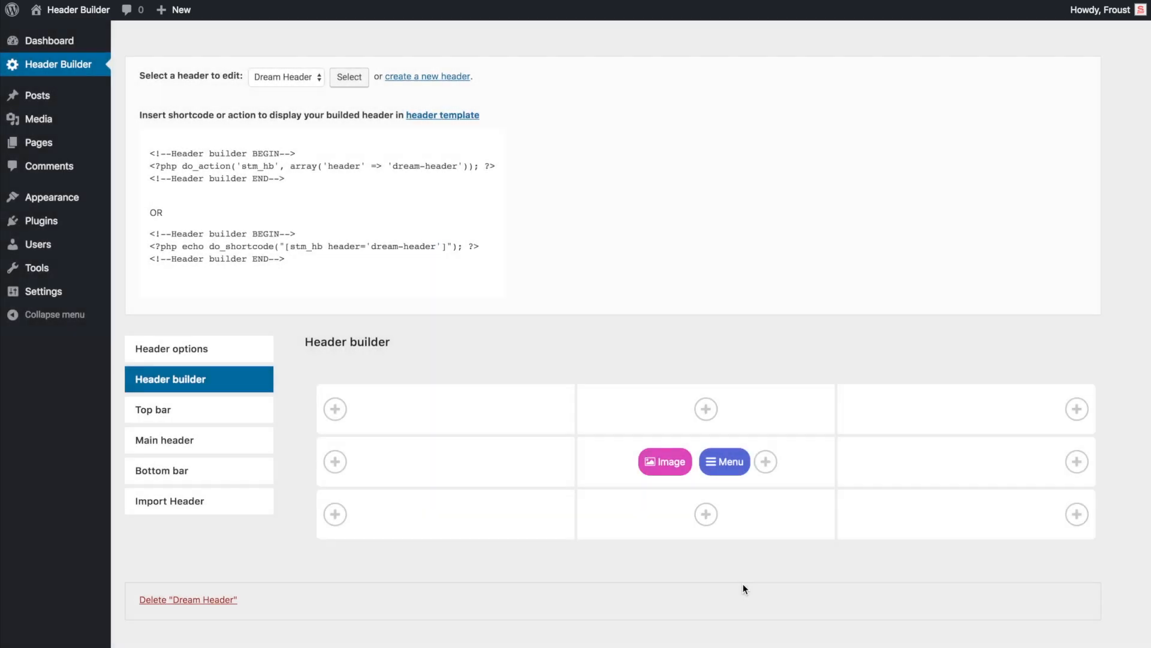
click(725, 462)
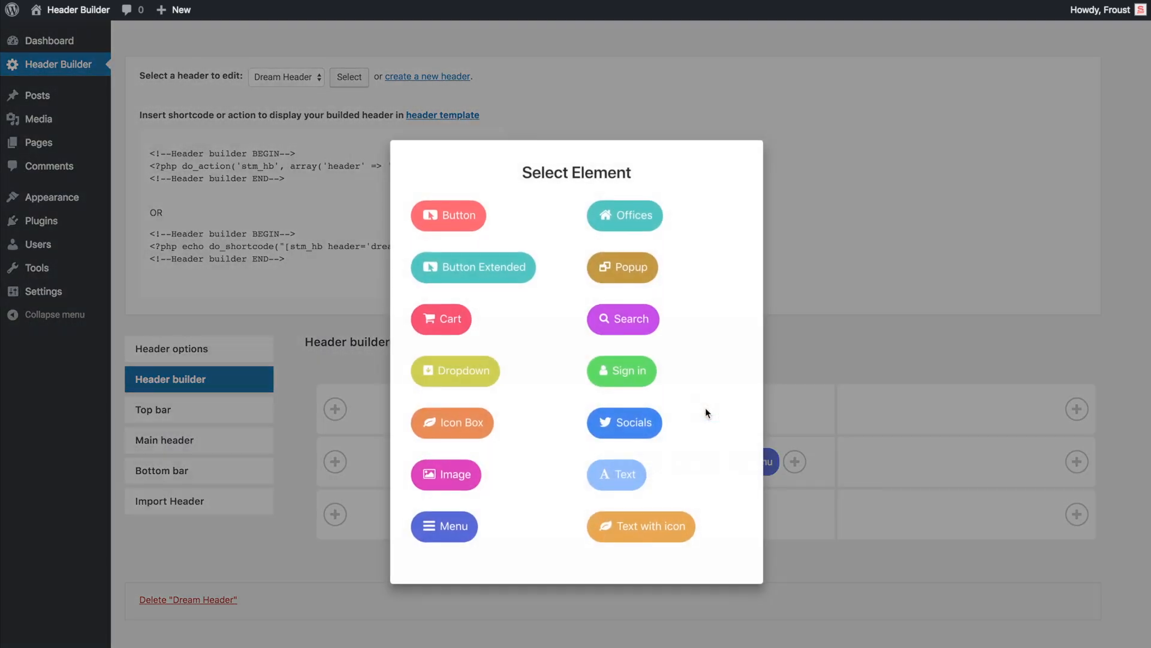
Step: Add two Text with icon items to the top row, one with a home icon reading 'Bakers street 20 42'
click(641, 525)
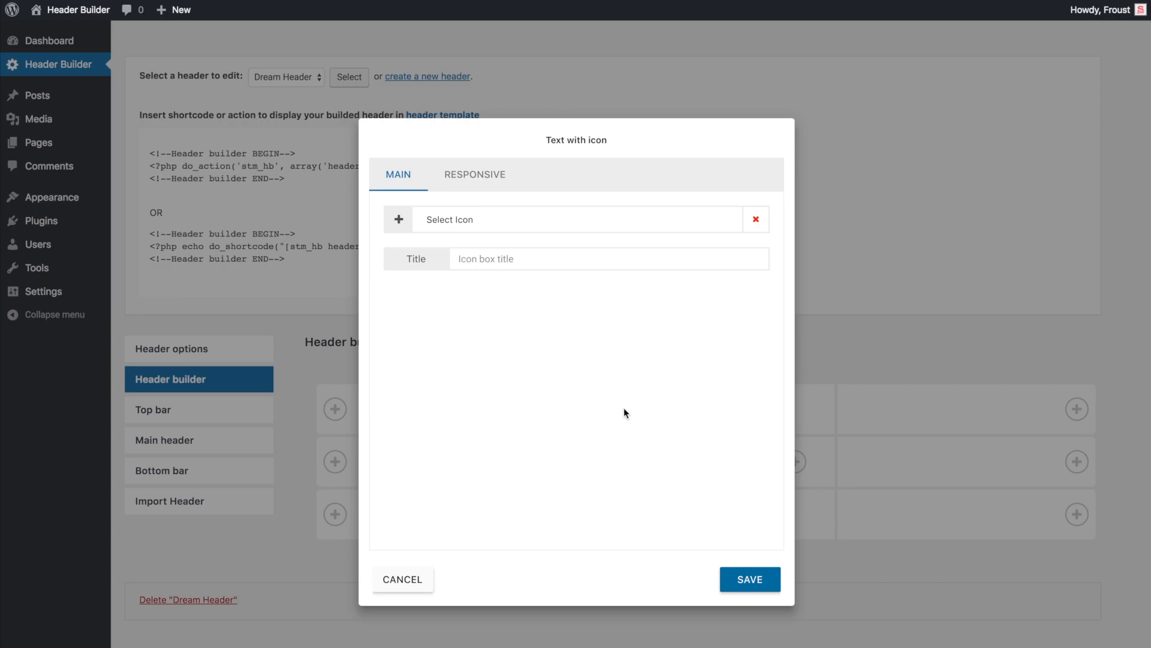
click(449, 219)
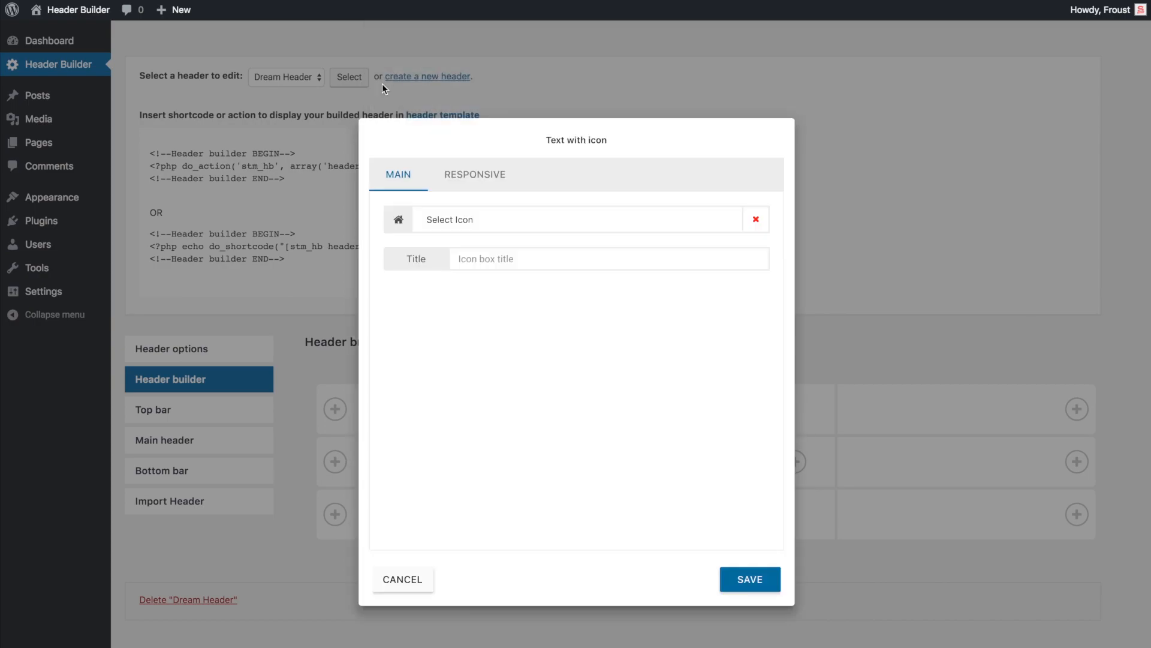
text(Bakers street 20 42)
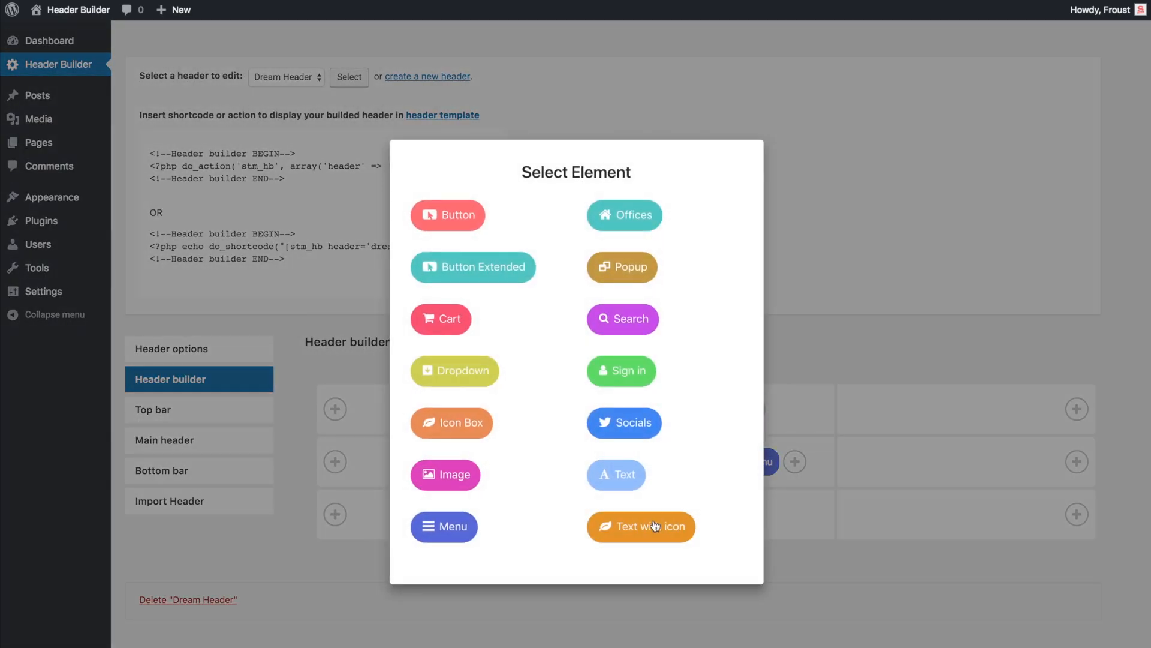
click(641, 526)
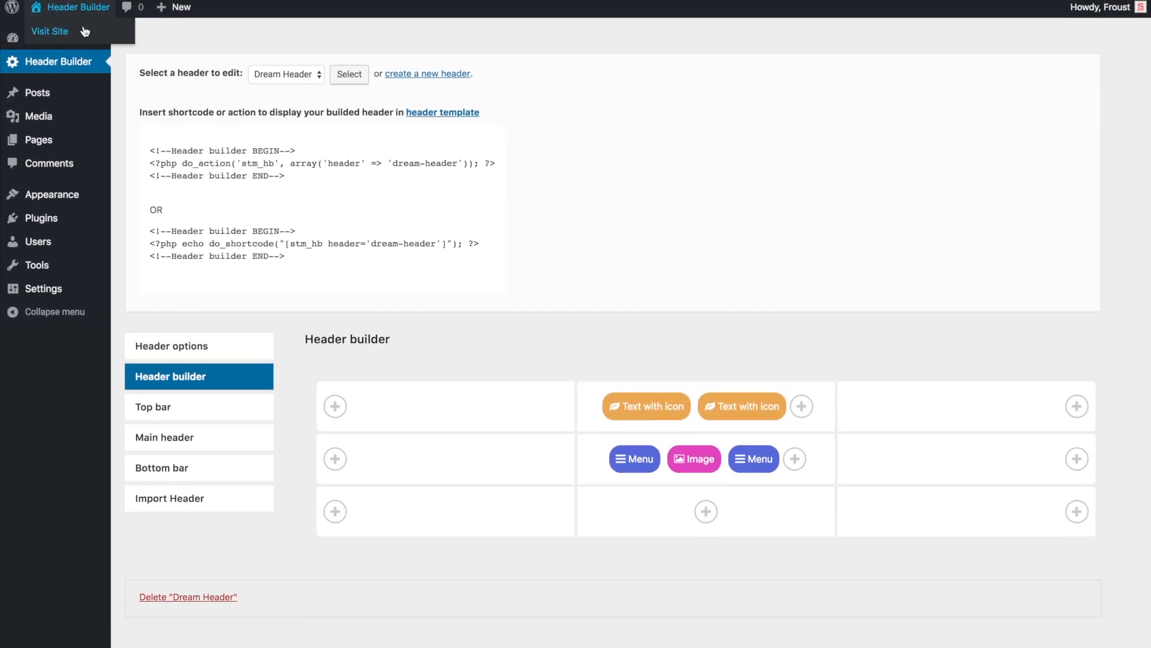
Step: Save top bar colours #010101 background, #fffefe text, #8c8b8b hover and view the site
click(173, 346)
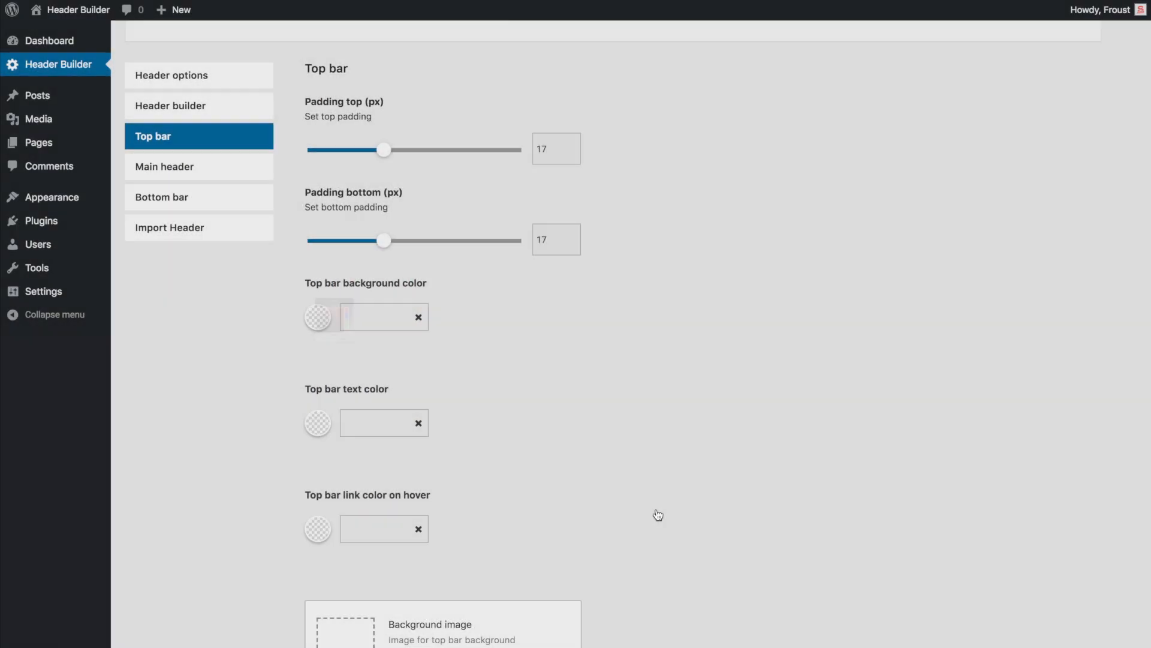
click(318, 316)
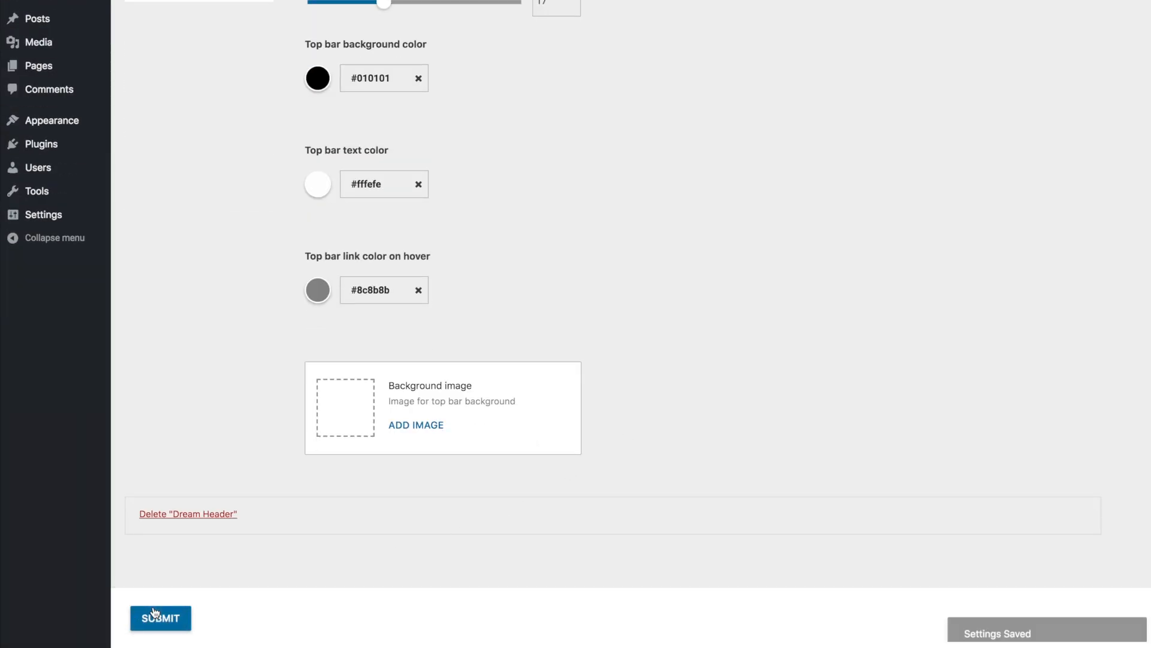
click(157, 618)
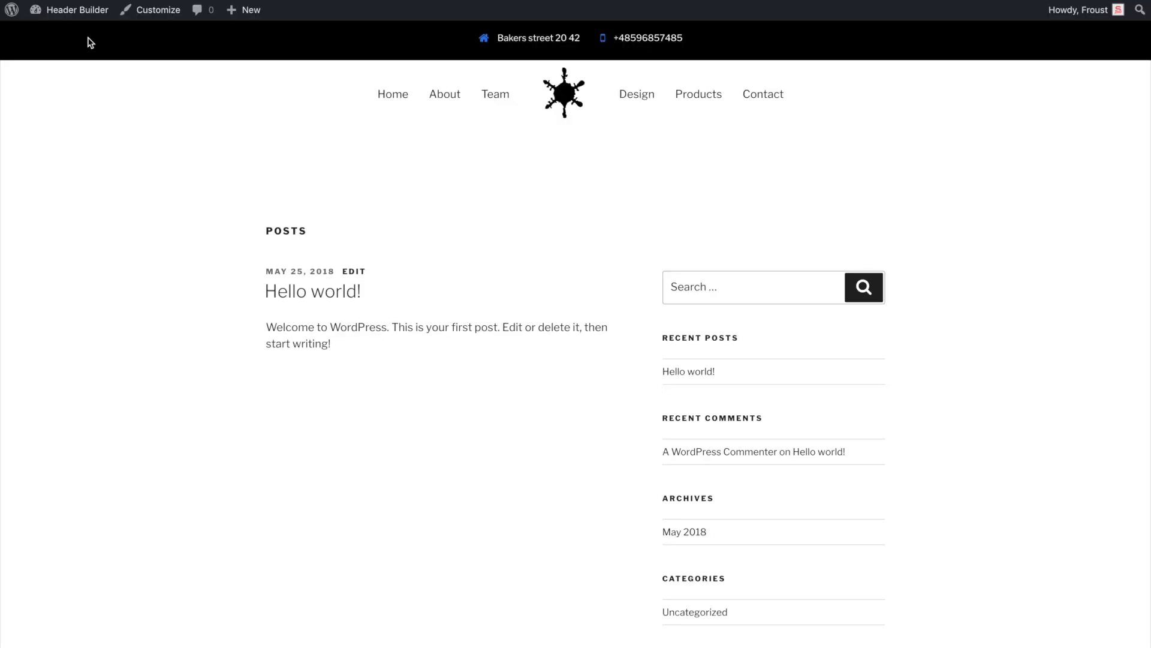
Step: Return to Header Builder in admin and adjust the header's main colour
click(78, 9)
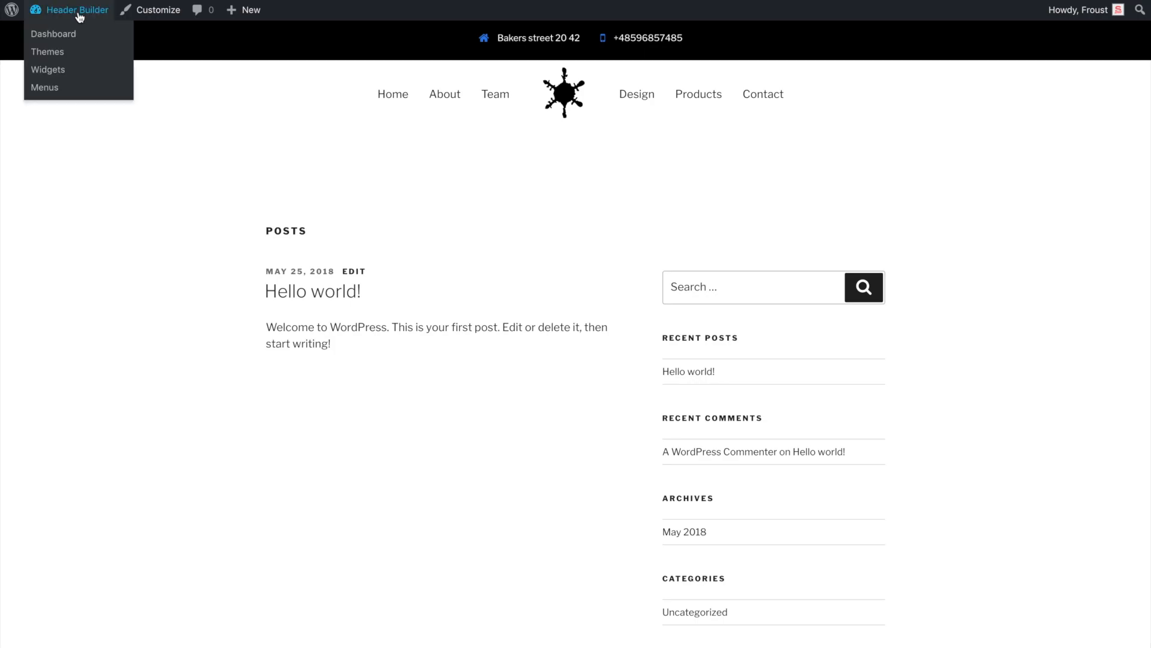
click(77, 10)
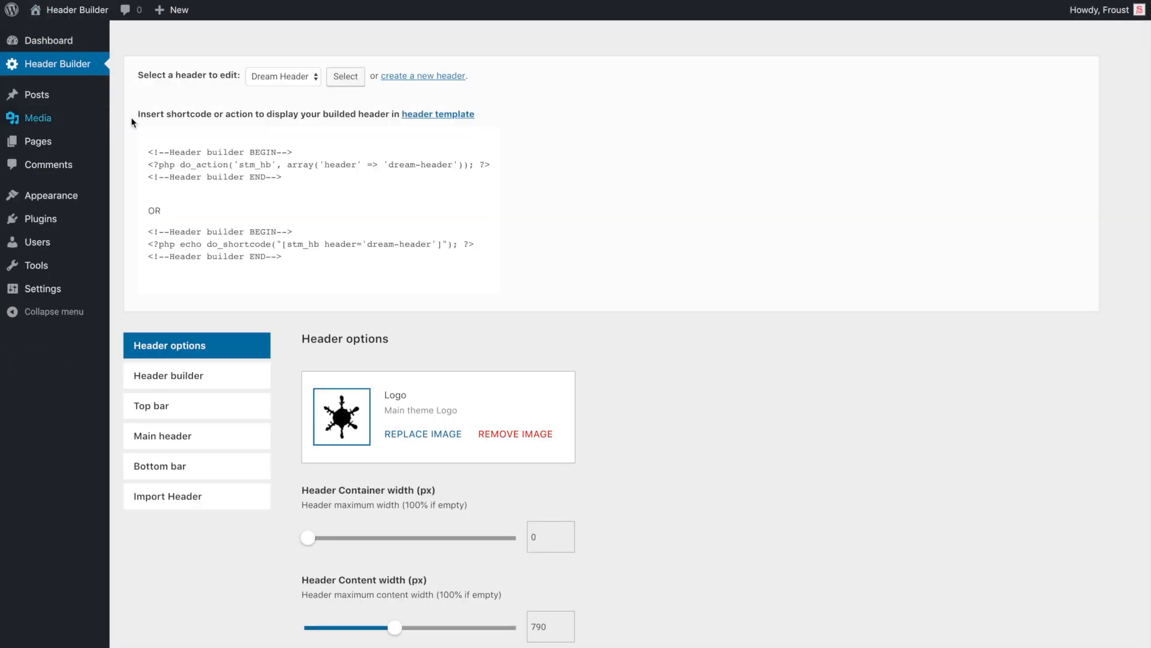
click(314, 228)
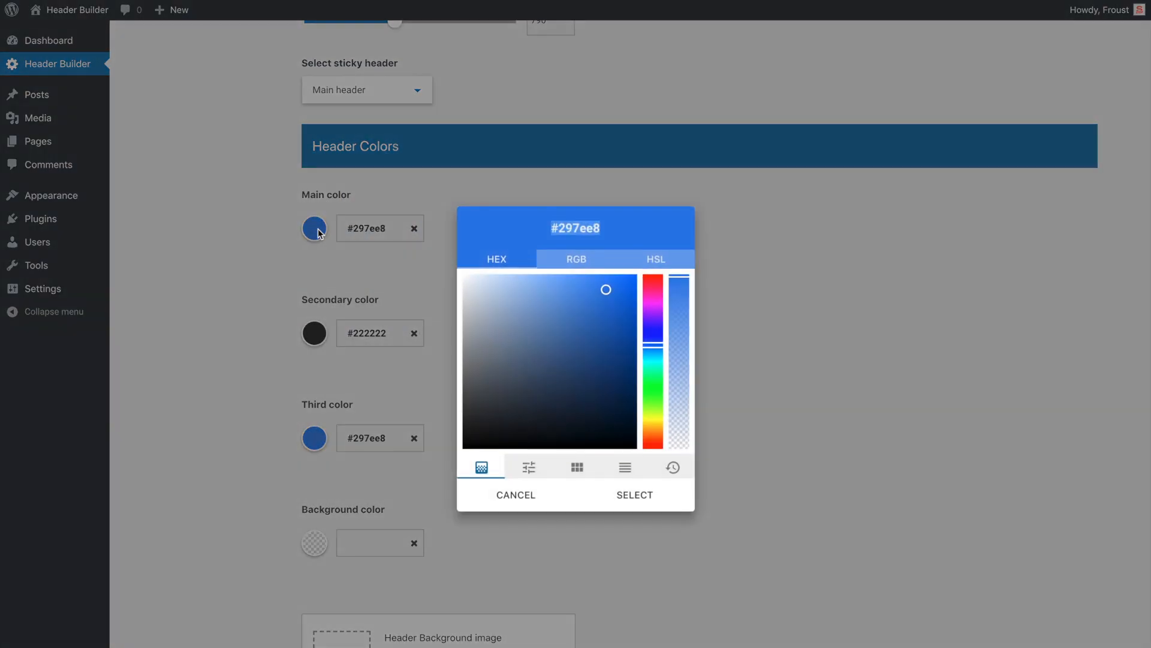